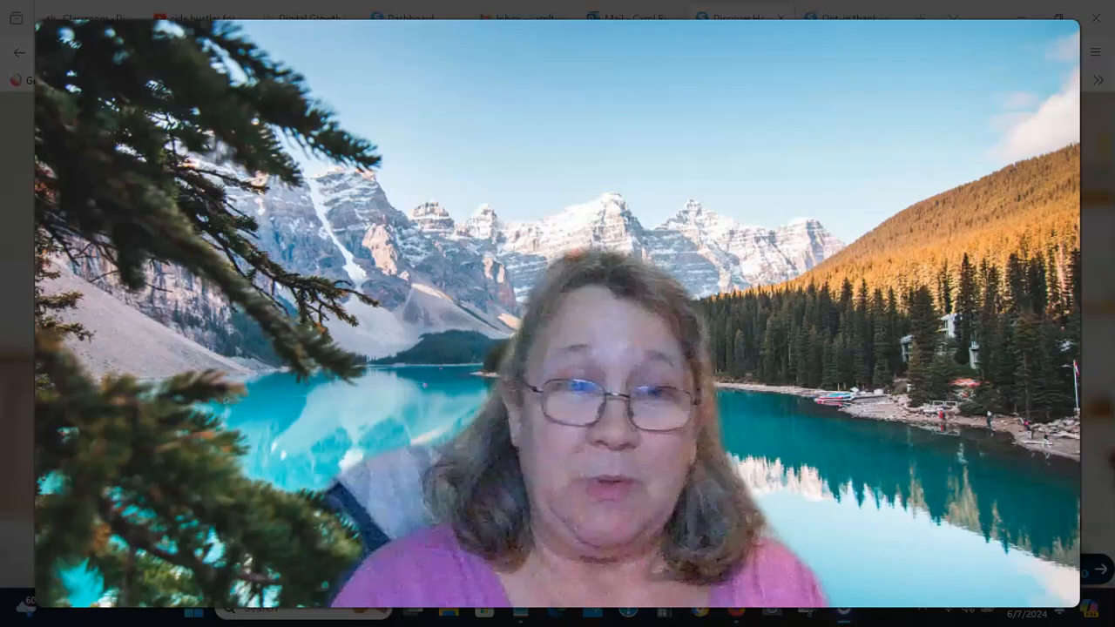
Switch to the 'Discover How To Start An Online Business' systeme.io opt-in page tab
left_click(1095, 17)
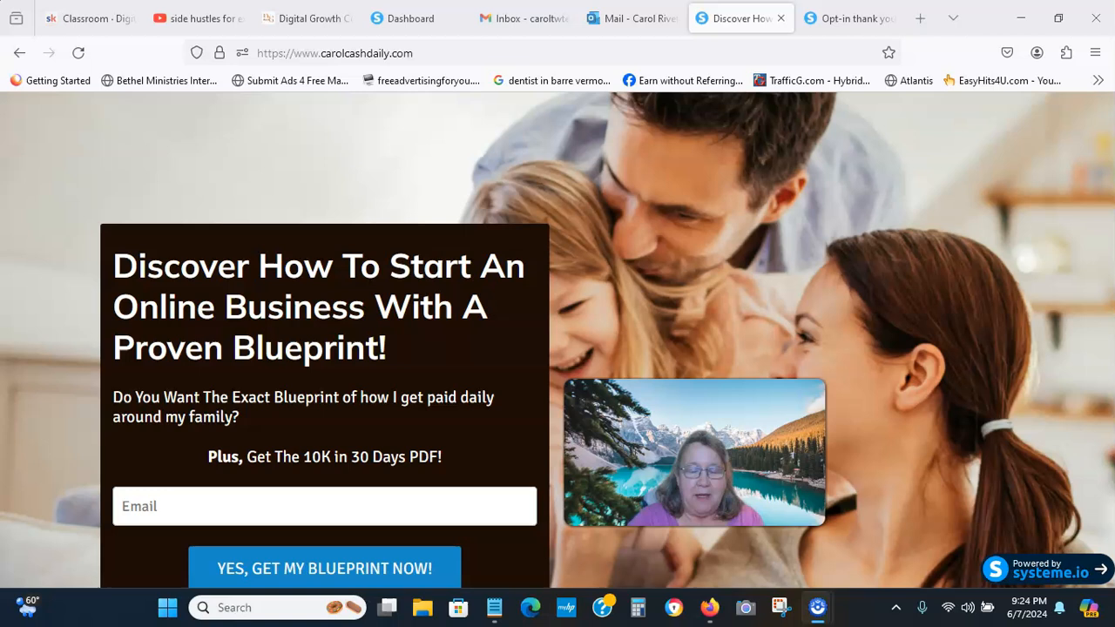
mouse_move(825, 42)
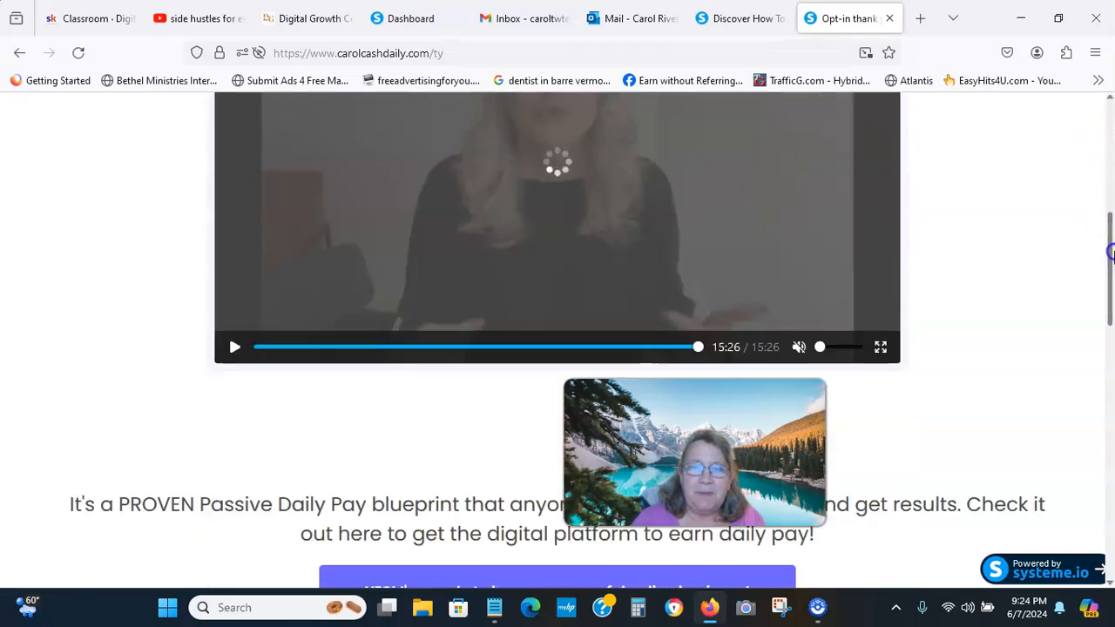
Continue past the thank-you page with 'YES! I'm ready…' and scroll to the Daily Pay video
scroll("down", 3)
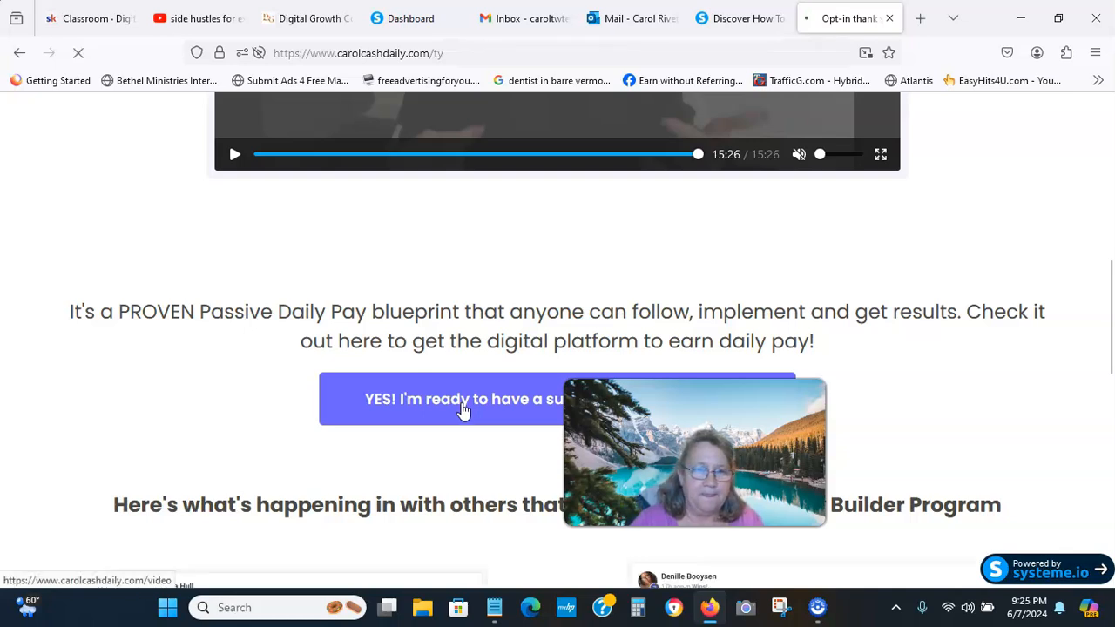
left_click(463, 399)
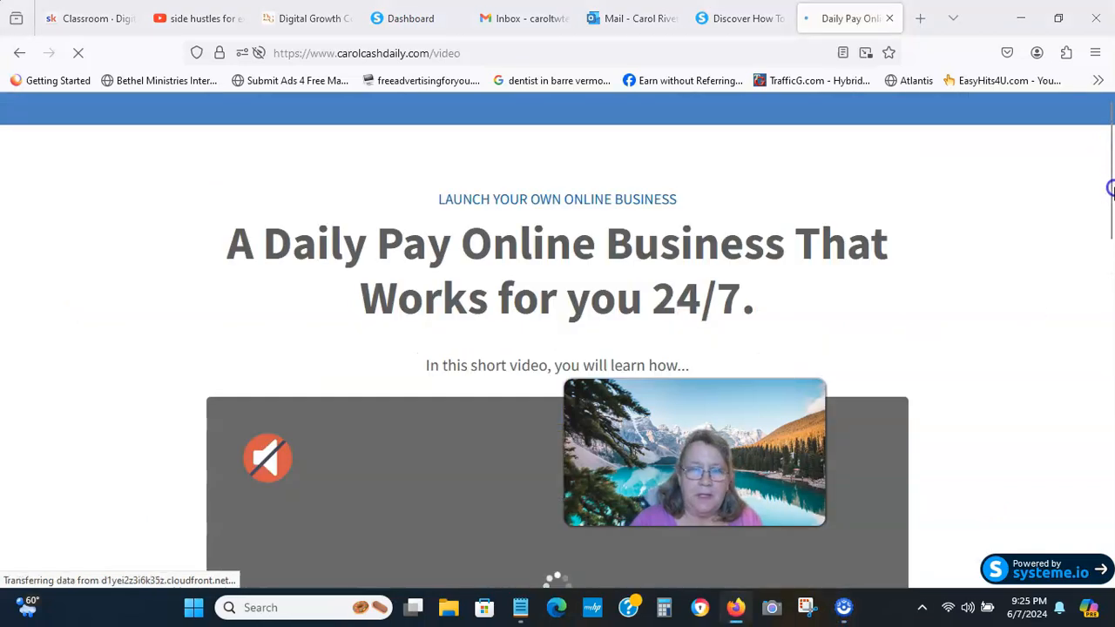
scroll("down", 3)
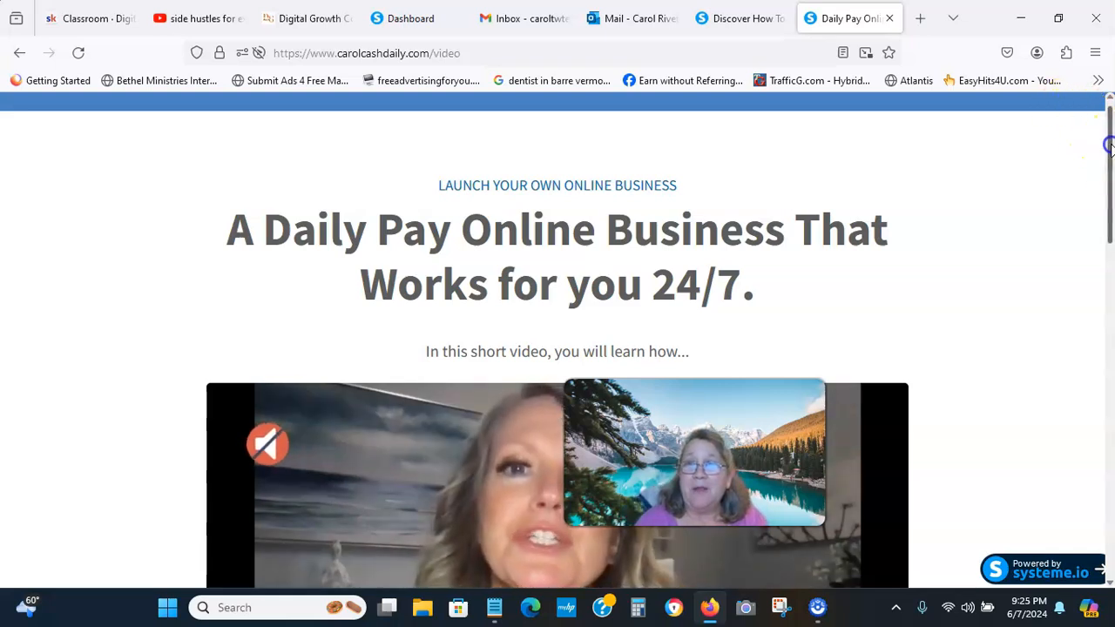
scroll("down", 3)
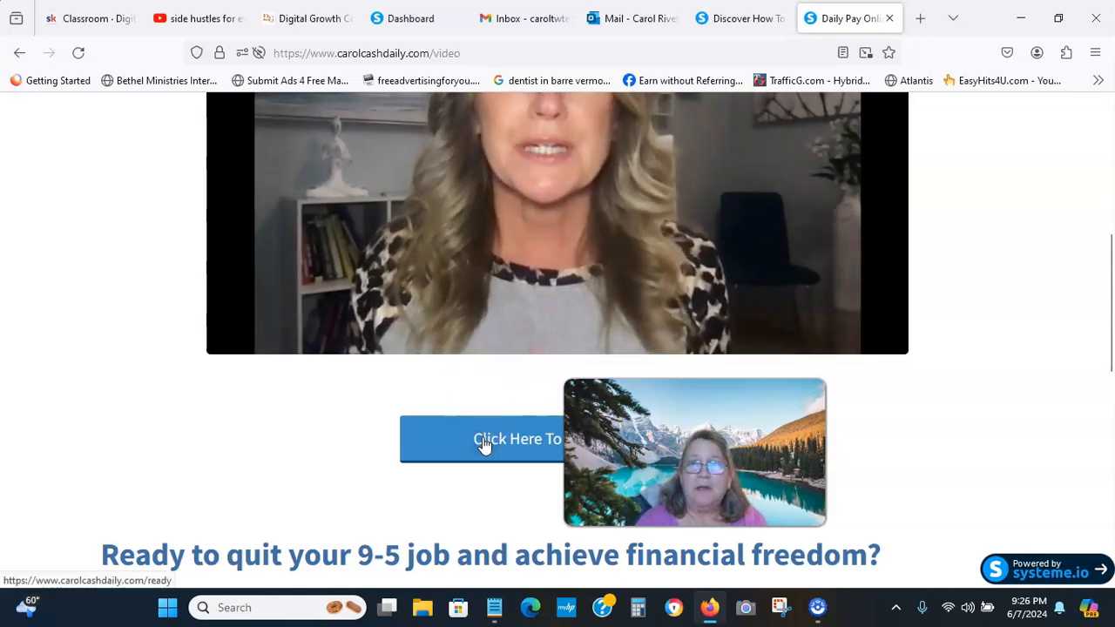
Move past the video page to the next funnel page, the Legacy Builders page
left_click(483, 439)
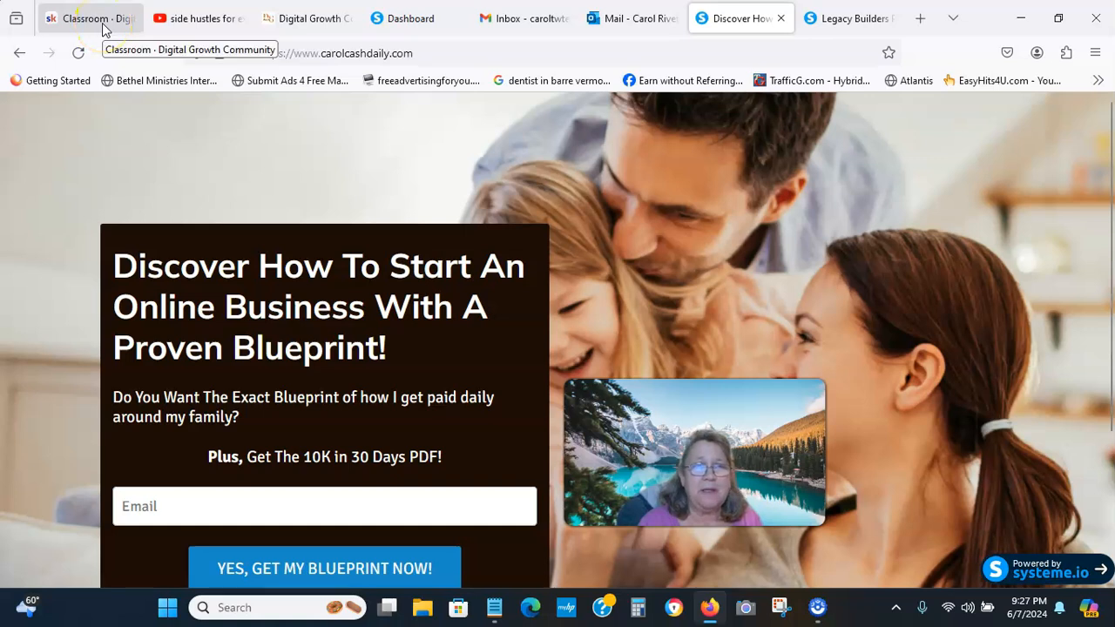
View the Kajabi YouTube Training replay lesson, then the Skool Digital Growth Community classroom
left_click(306, 18)
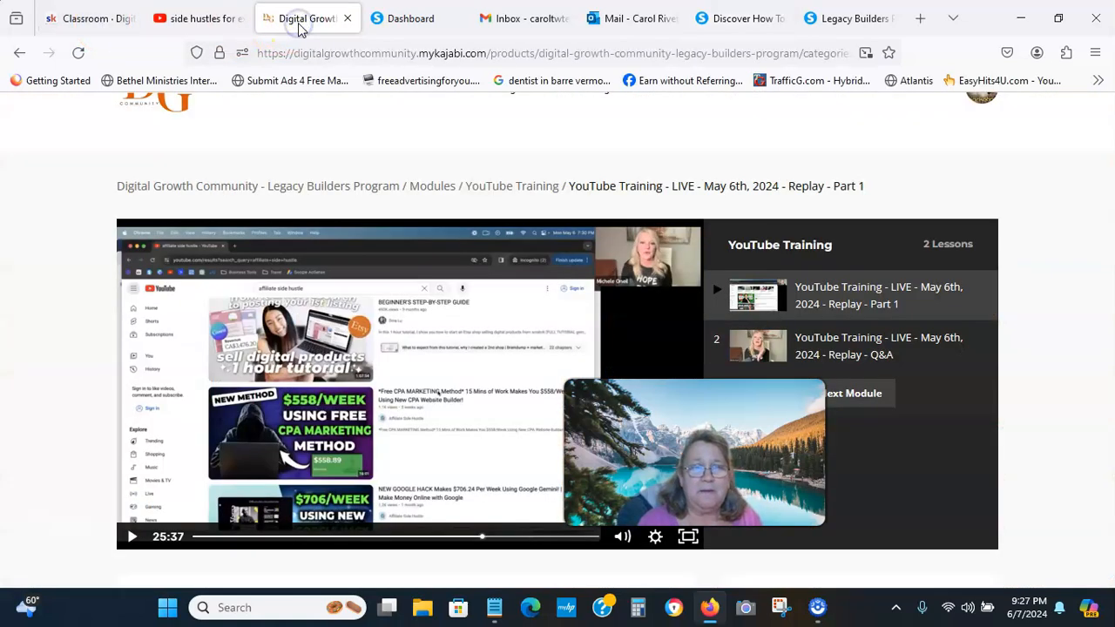
left_click(87, 17)
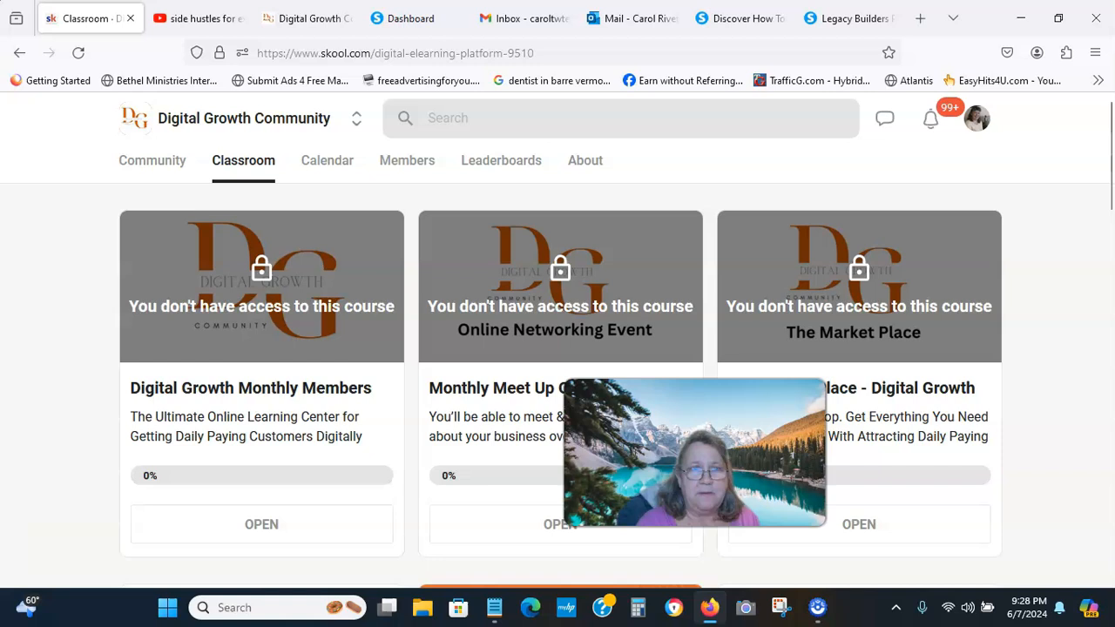
Open the Digital Growth Community feed filtered to the Wins! category
left_click(151, 161)
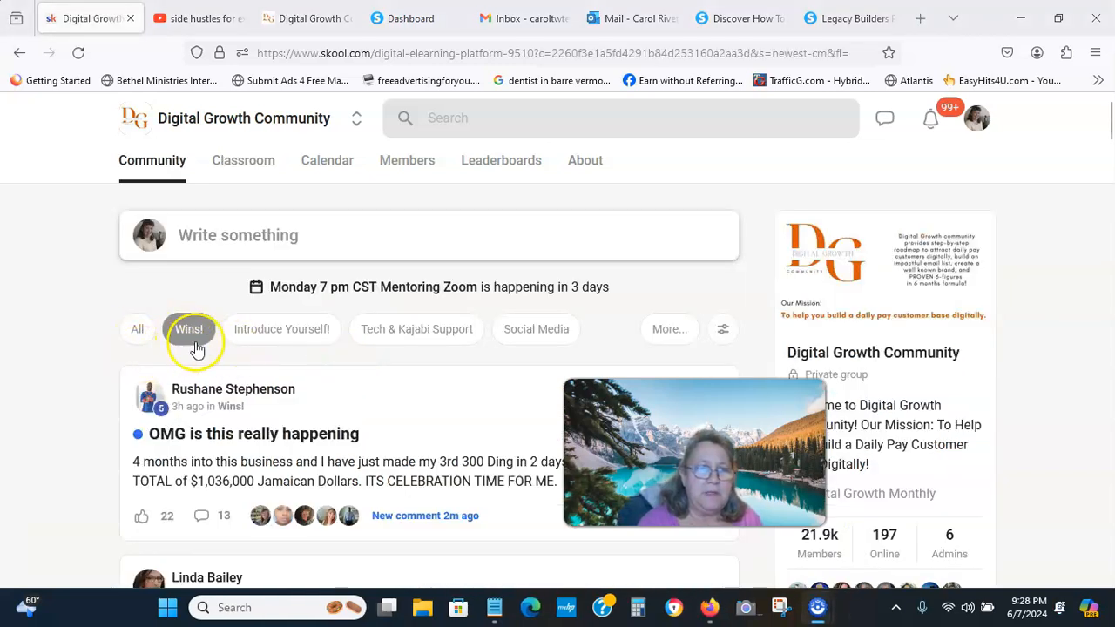
left_click(189, 329)
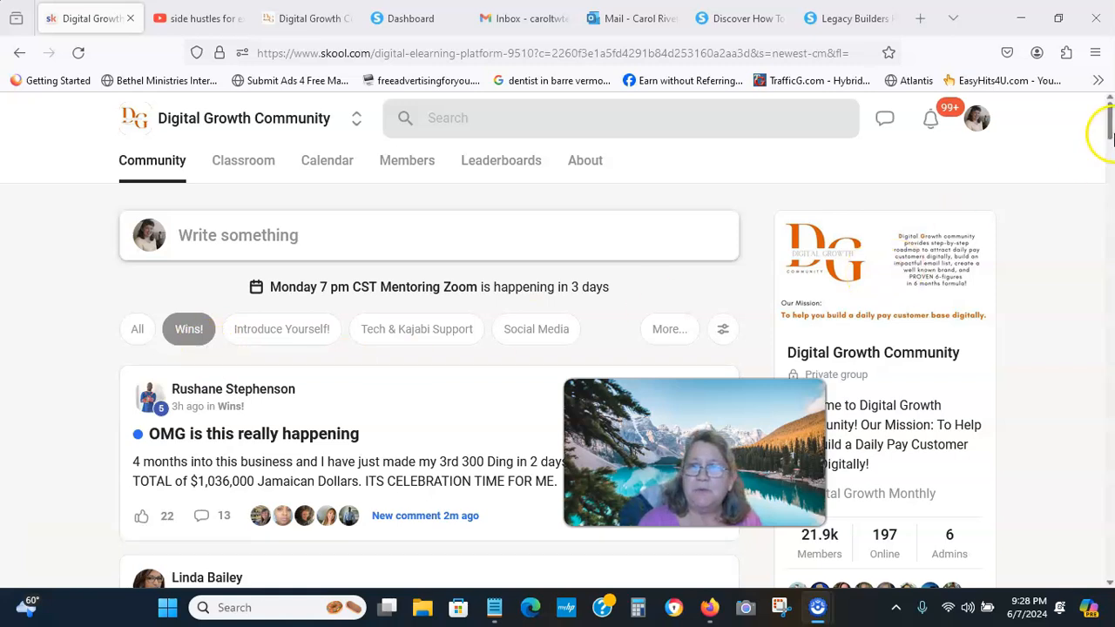
scroll("down", 3)
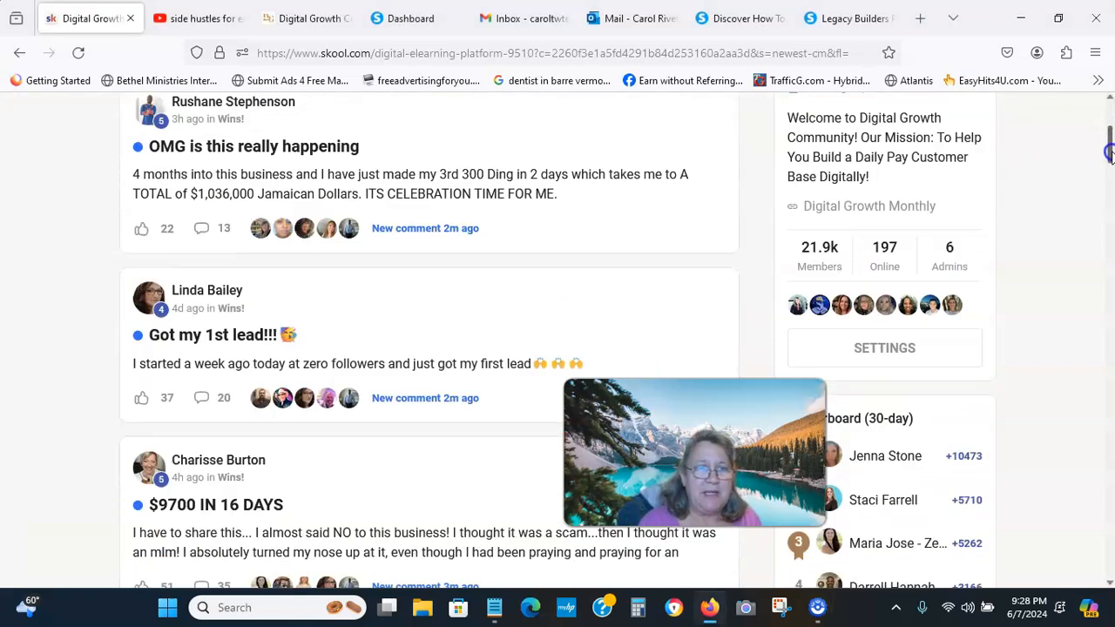
scroll("down", 3)
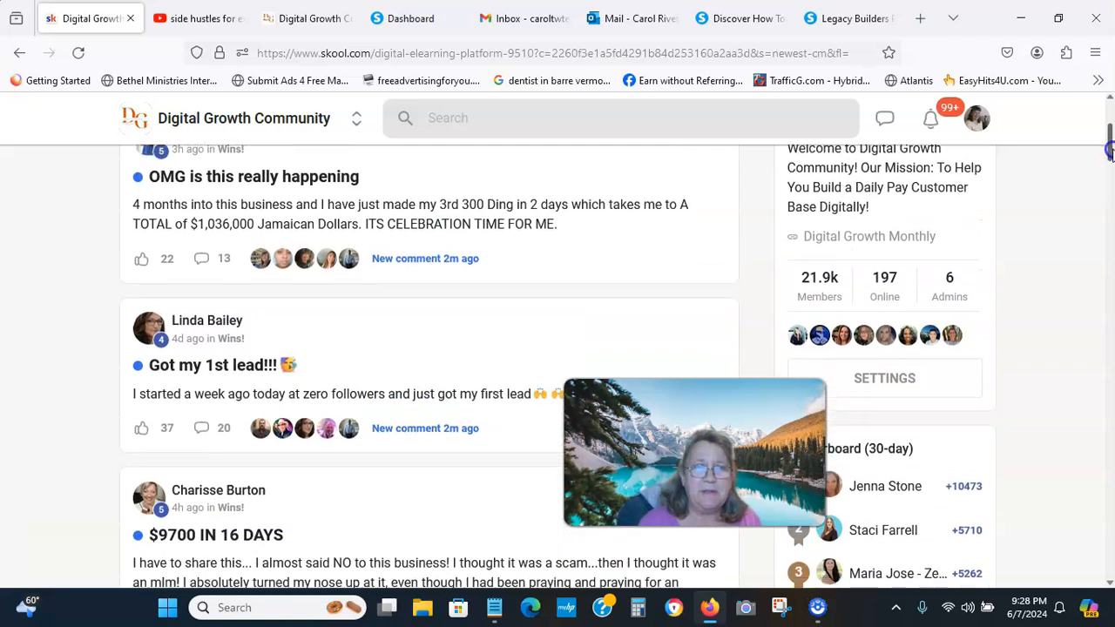
scroll("down", 3)
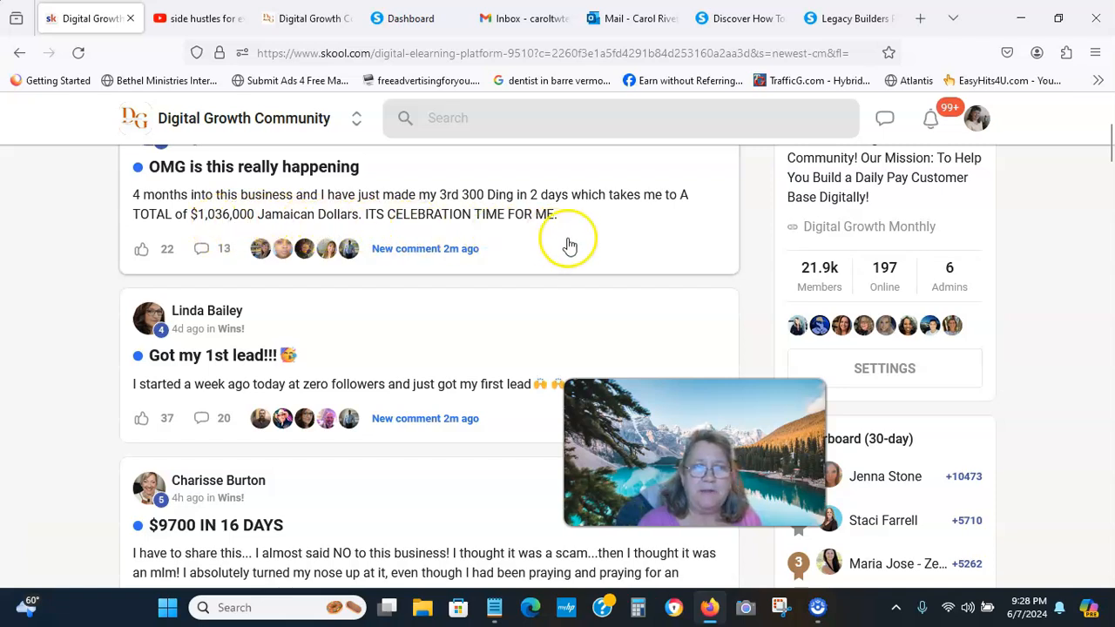
Browse members' Wins posts about their earnings and return to the systeme.io opt-in page
left_click(141, 248)
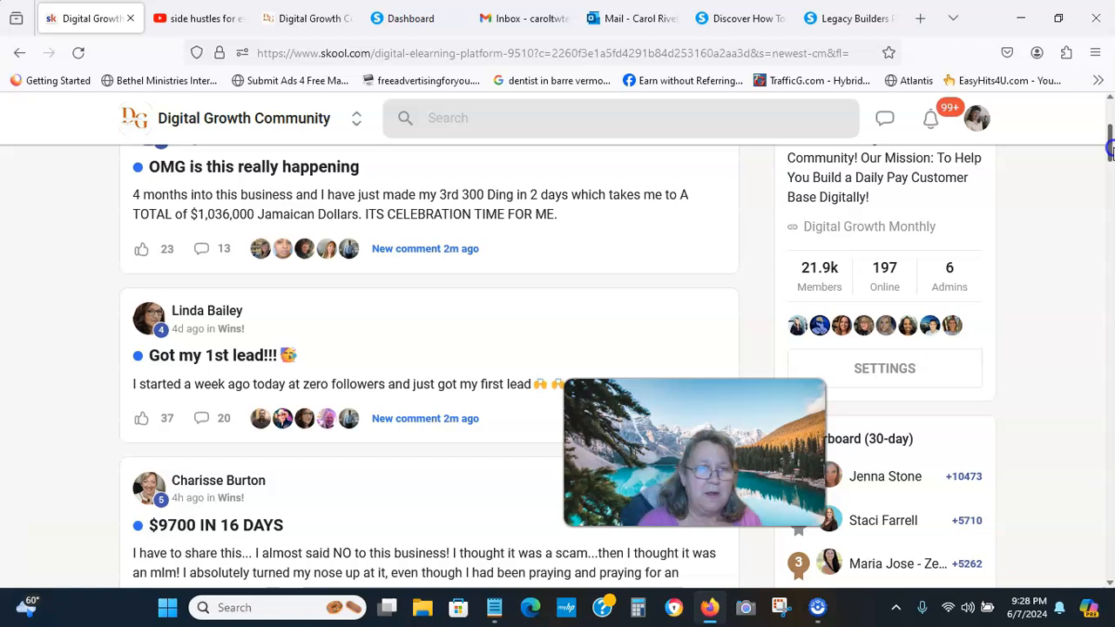
scroll("down", 3)
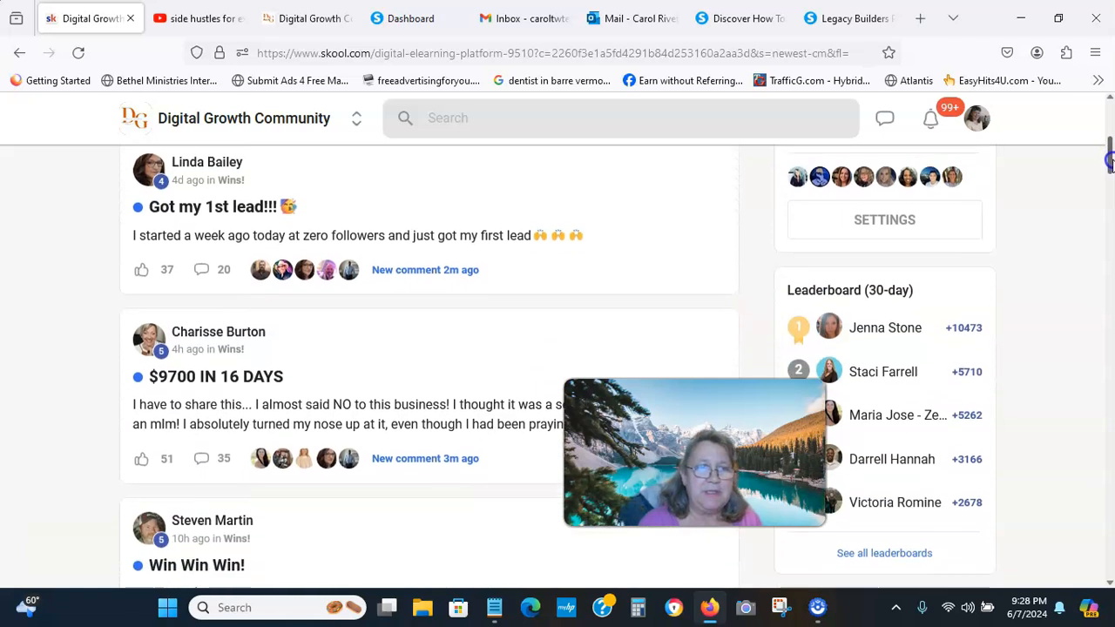
scroll("down", 3)
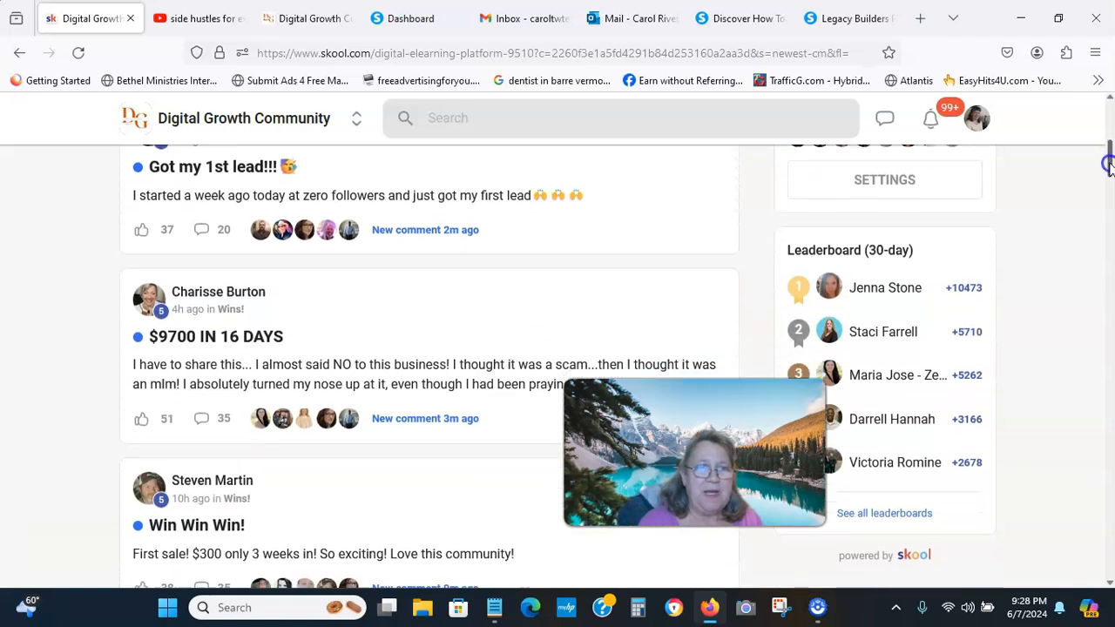
scroll("down", 3)
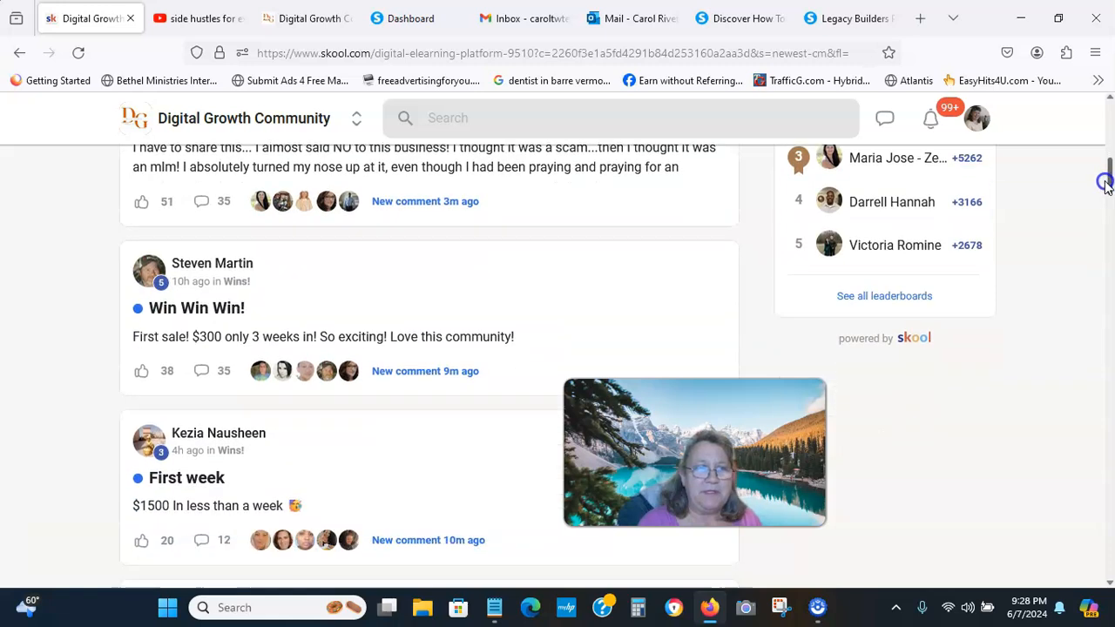
scroll("down", 3)
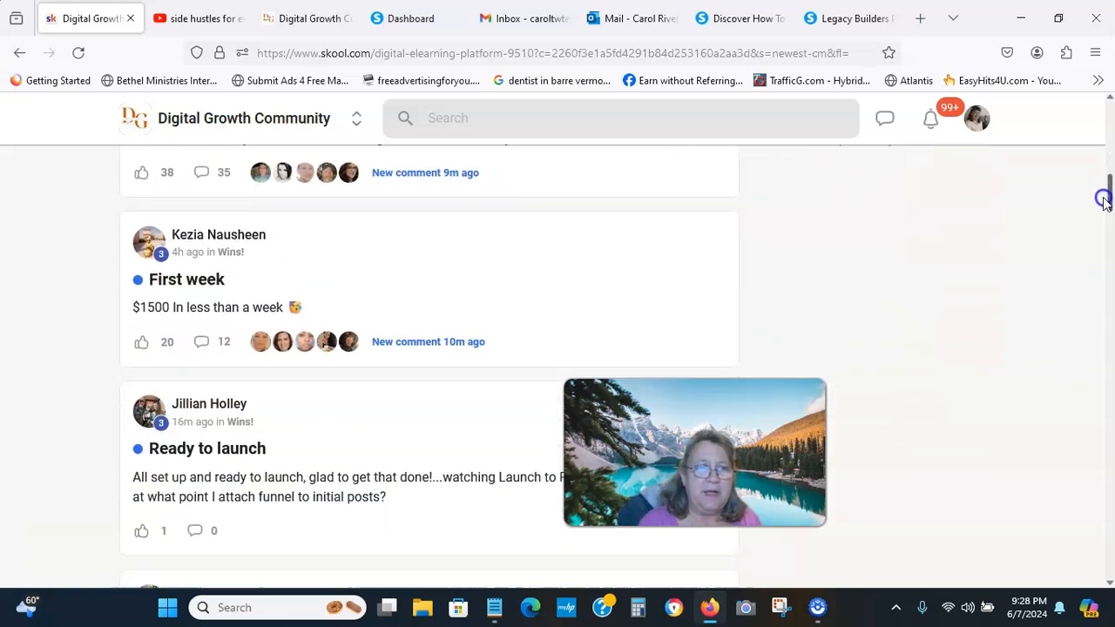
scroll("down", 3)
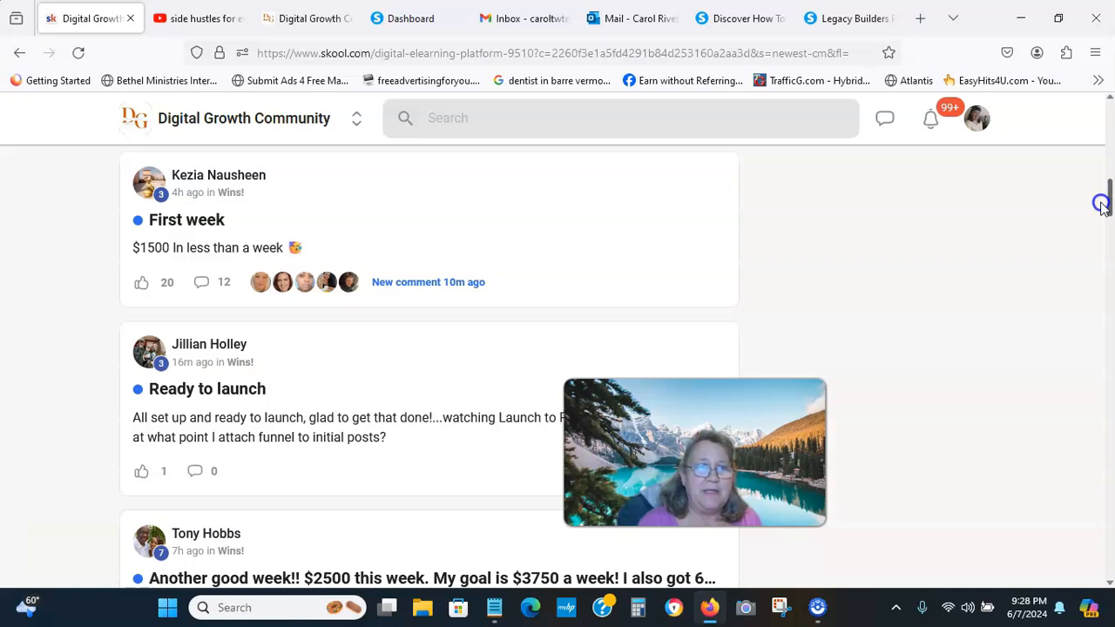
scroll("down", 3)
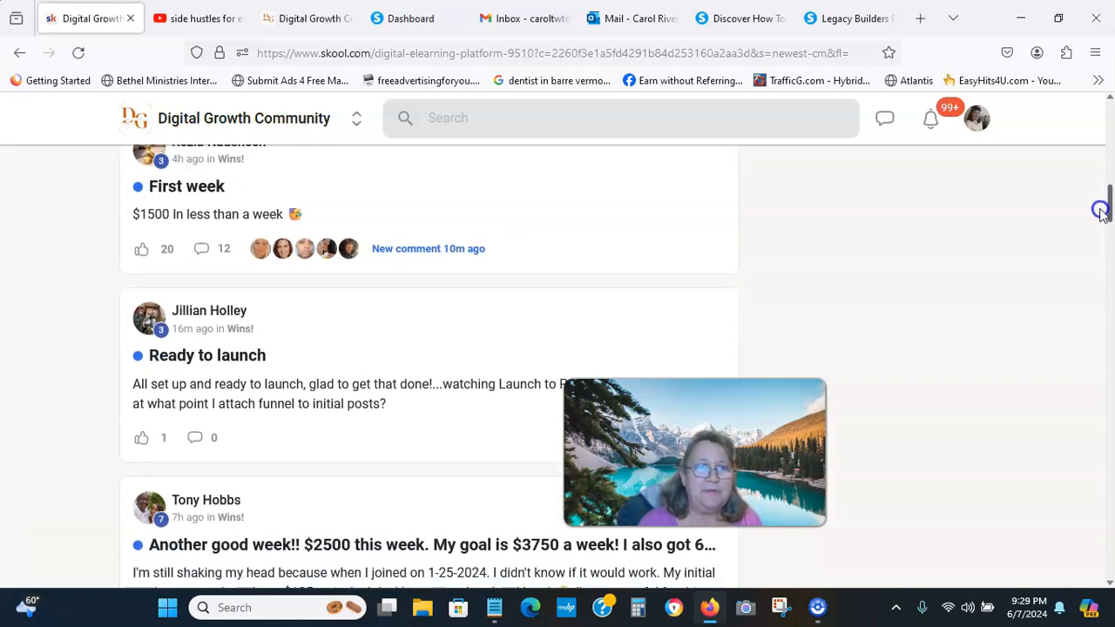
scroll("down", 3)
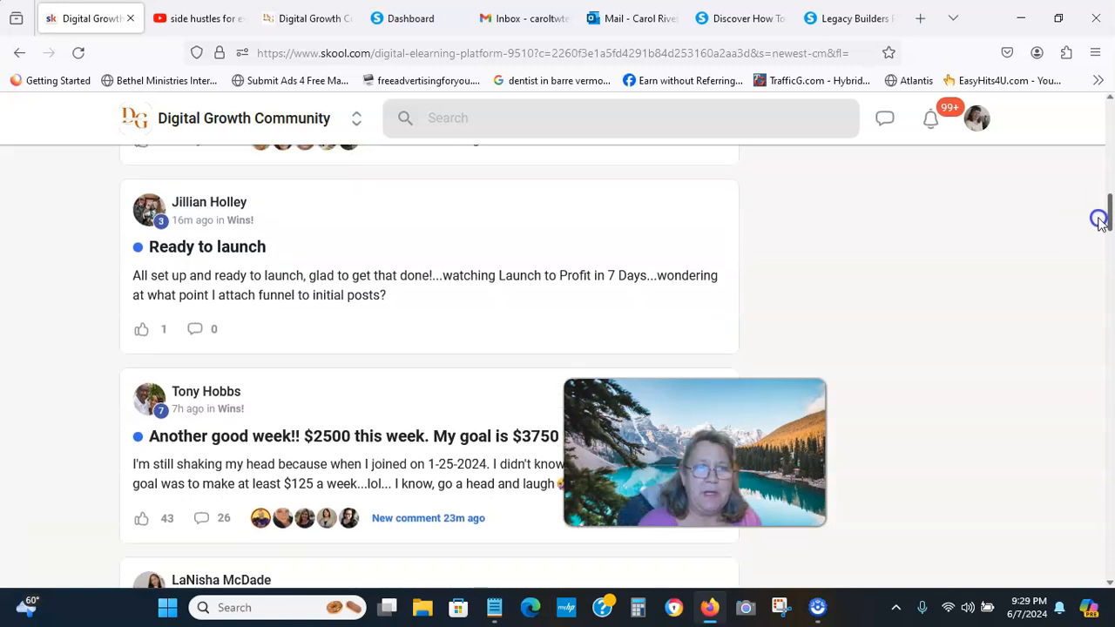
scroll("down", 3)
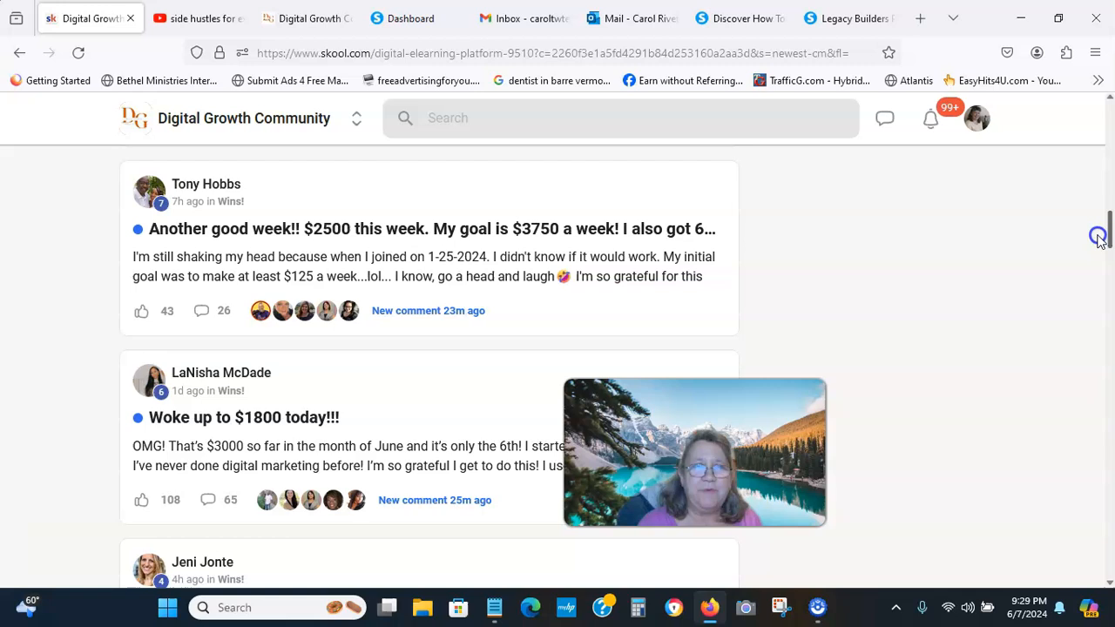
scroll("down", 3)
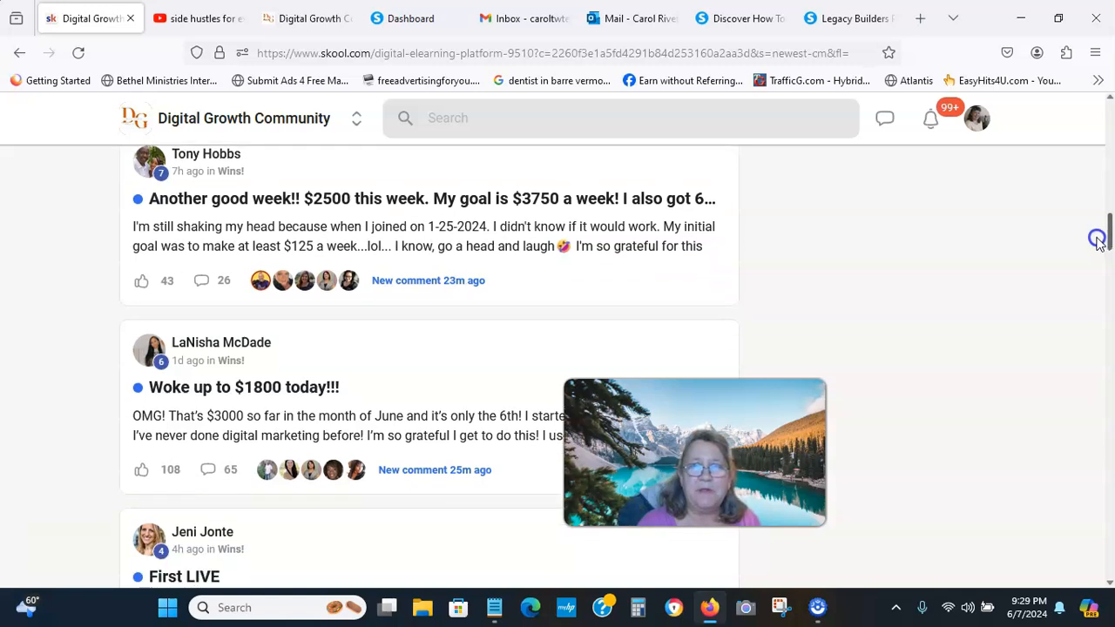
scroll("down", 3)
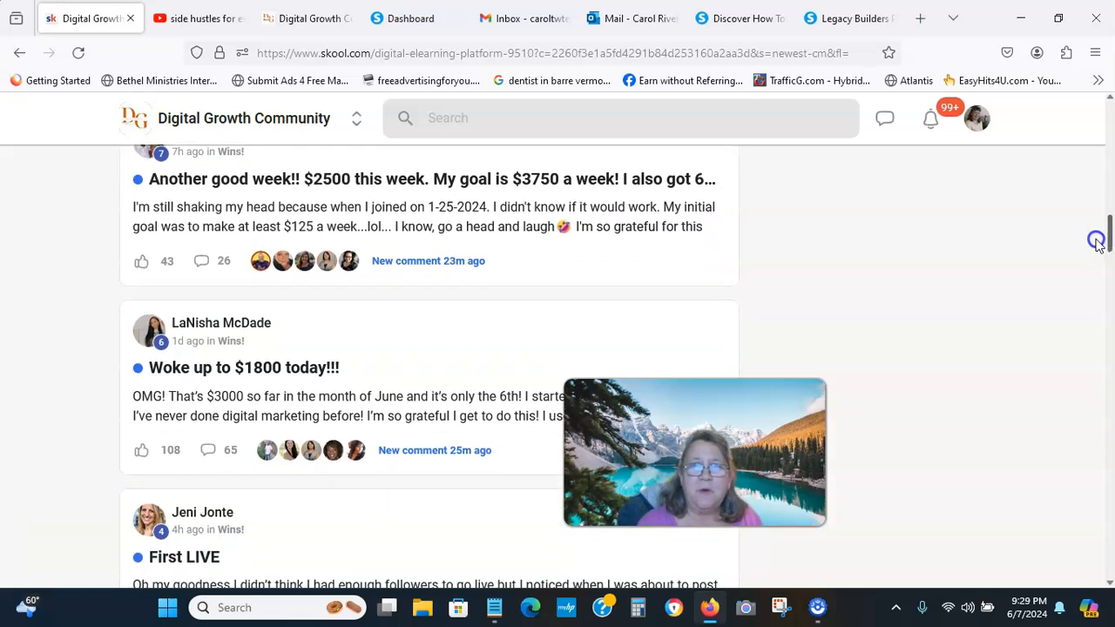
scroll("down", 3)
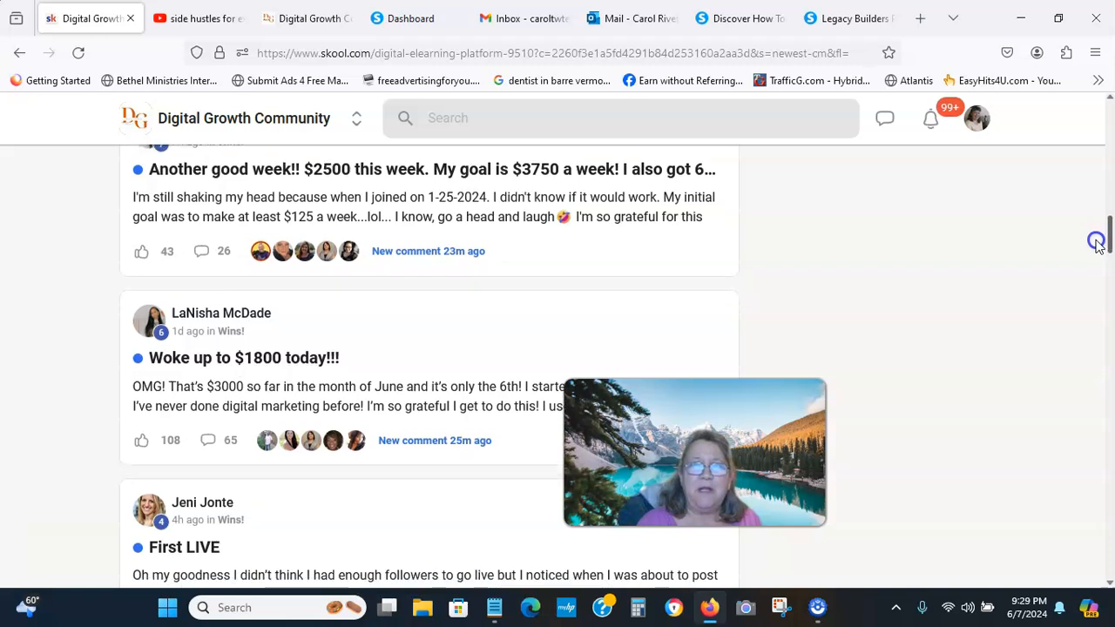
scroll("down", 3)
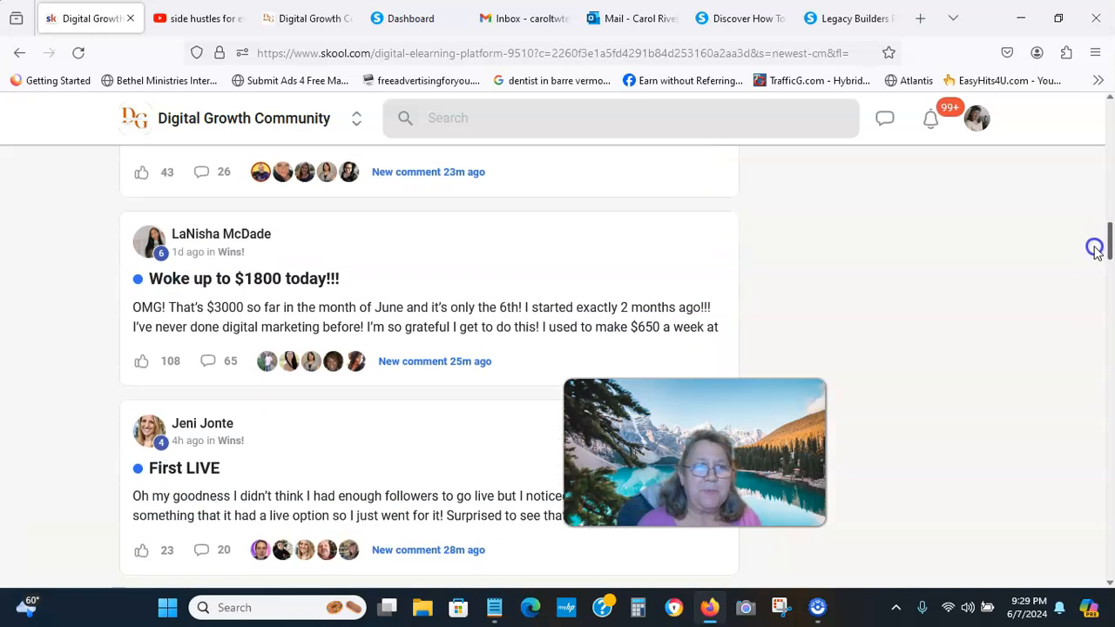
mouse_move(1002, 279)
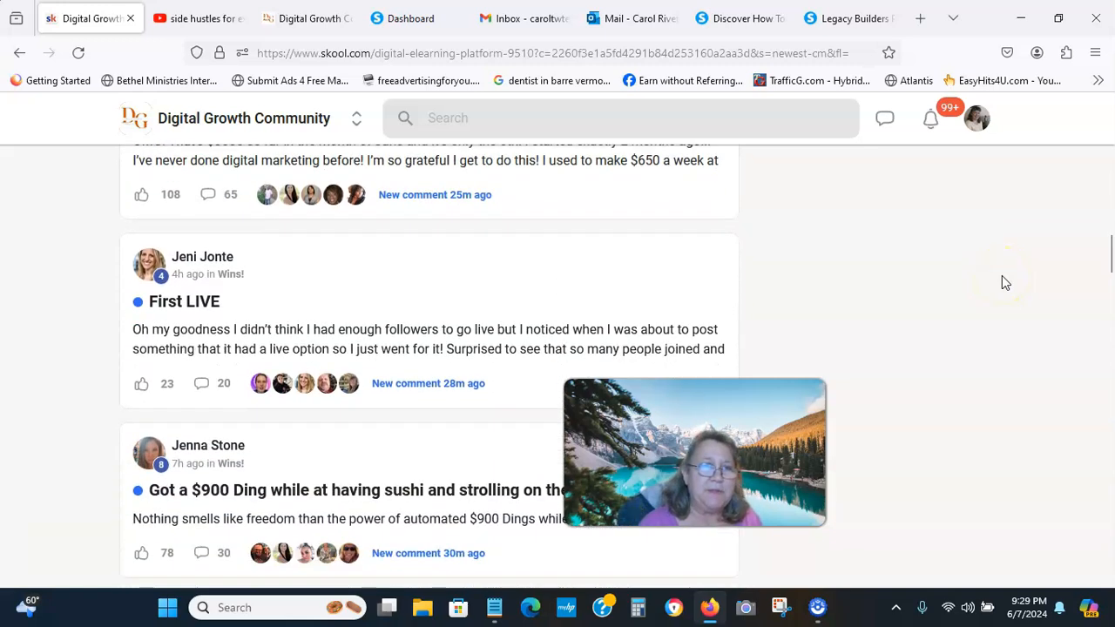
scroll("down", 3)
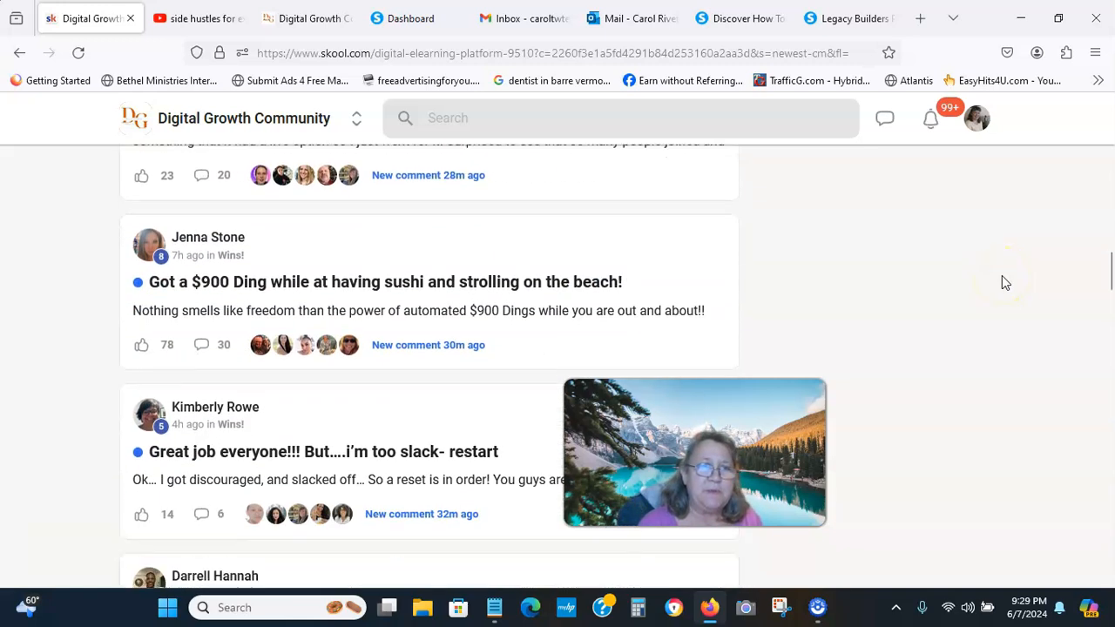
scroll("down", 3)
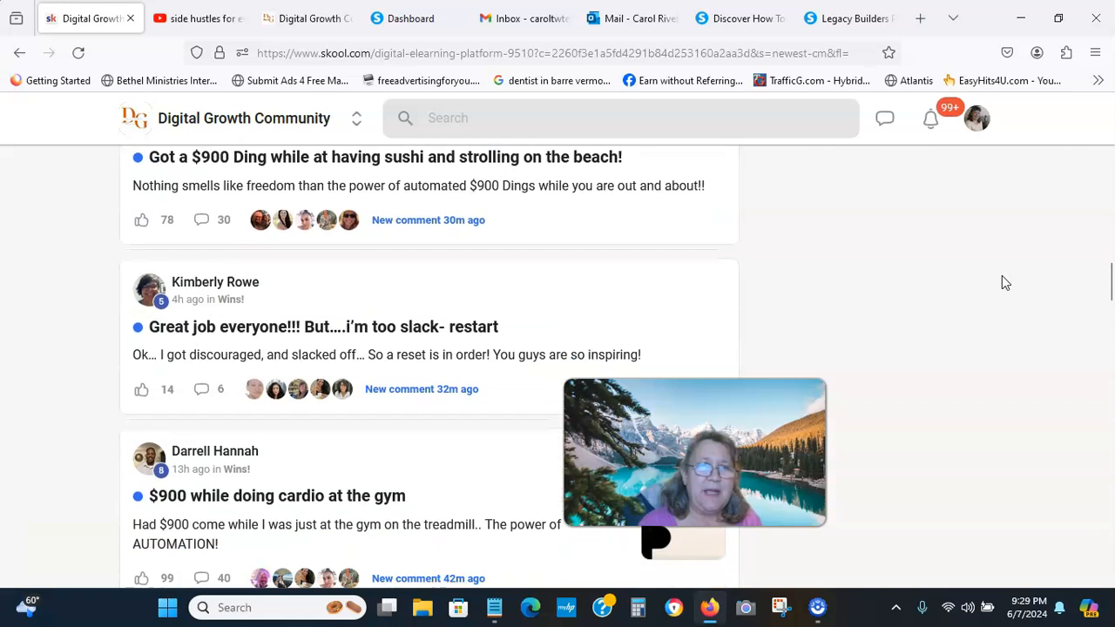
scroll("down", 3)
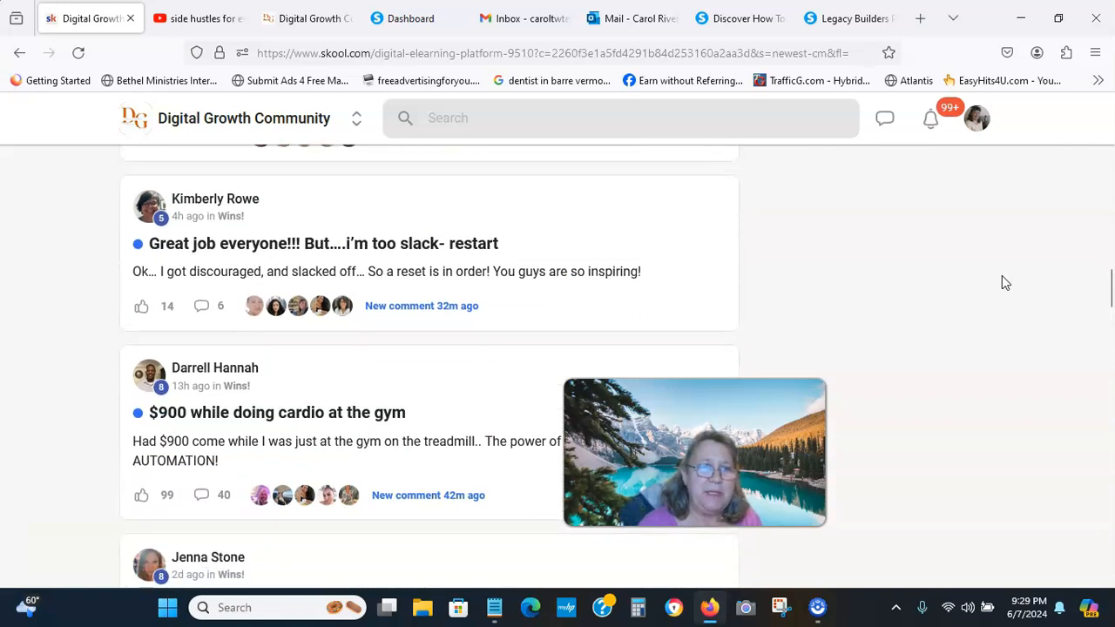
scroll("down", 3)
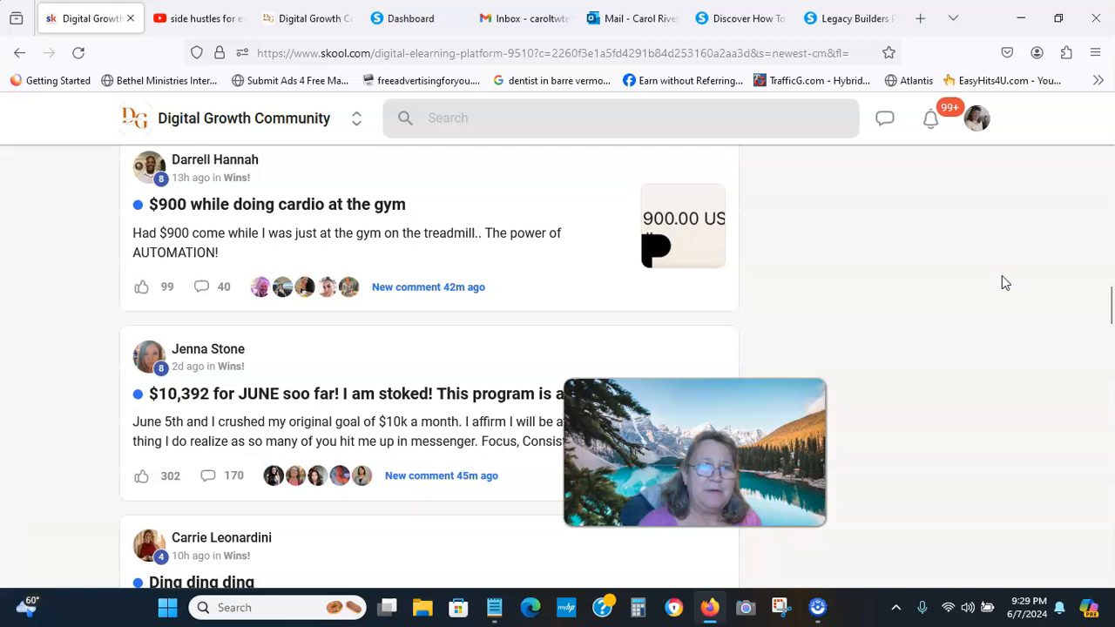
scroll("down", 3)
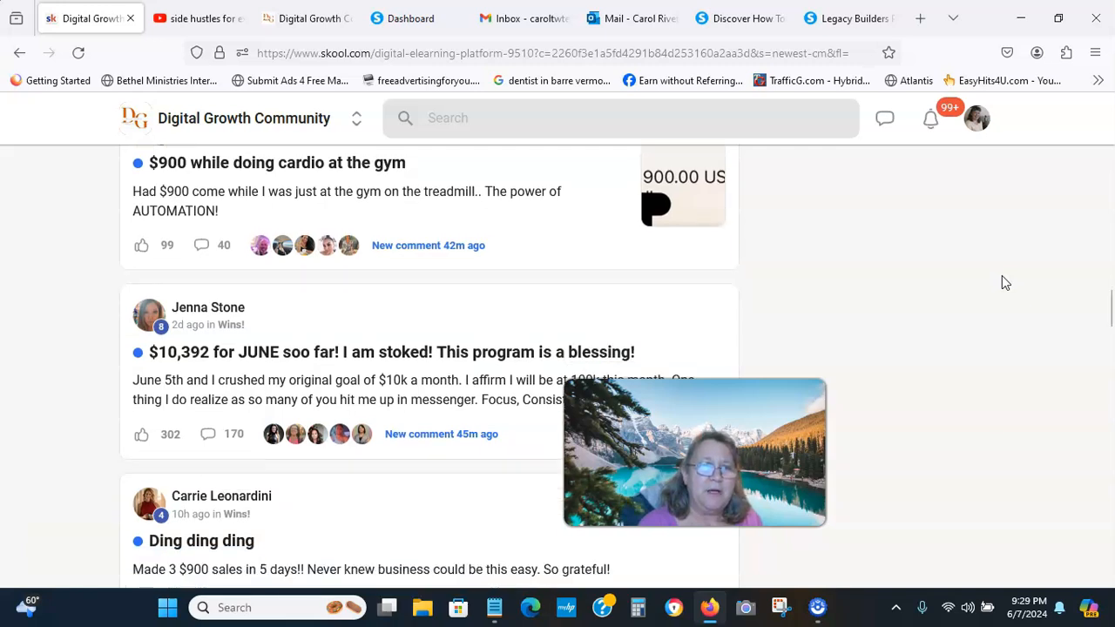
scroll("down", 3)
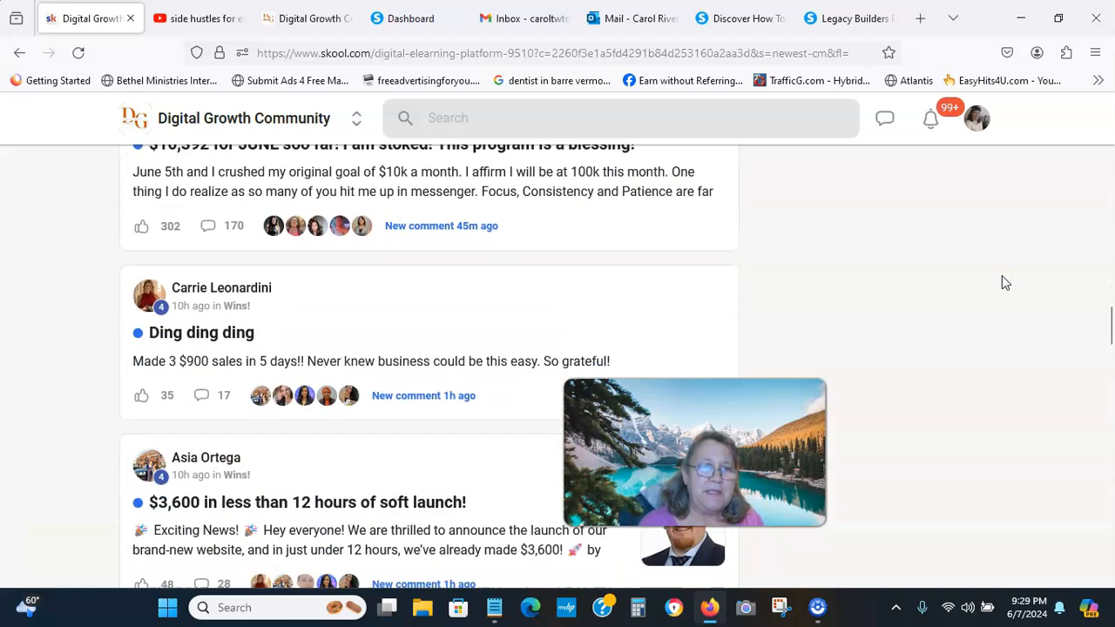
scroll("down", 3)
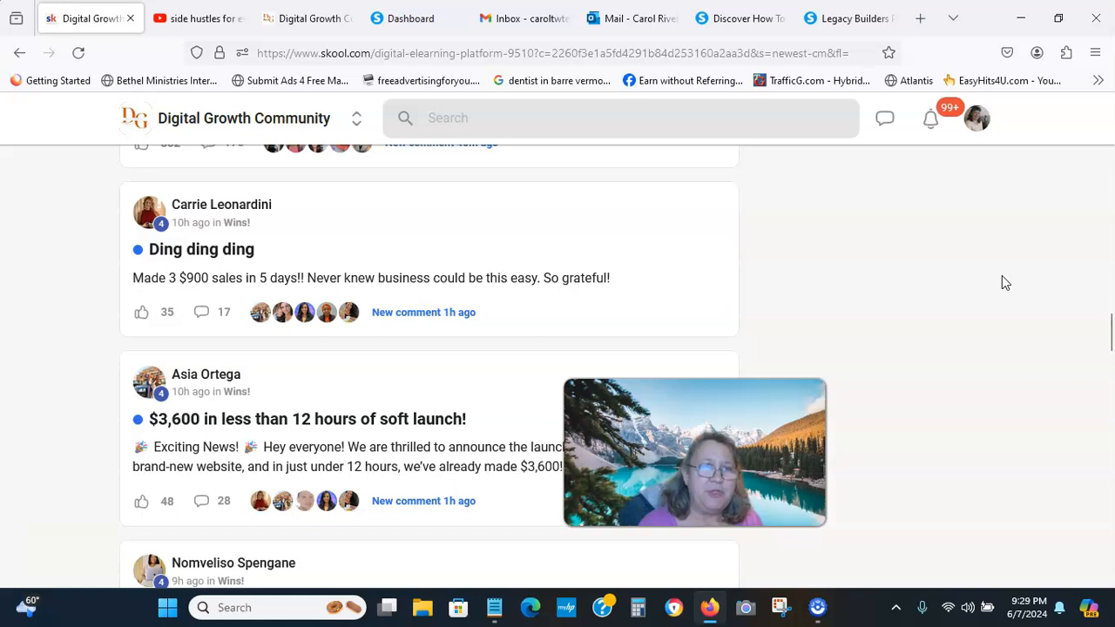
scroll("down", 3)
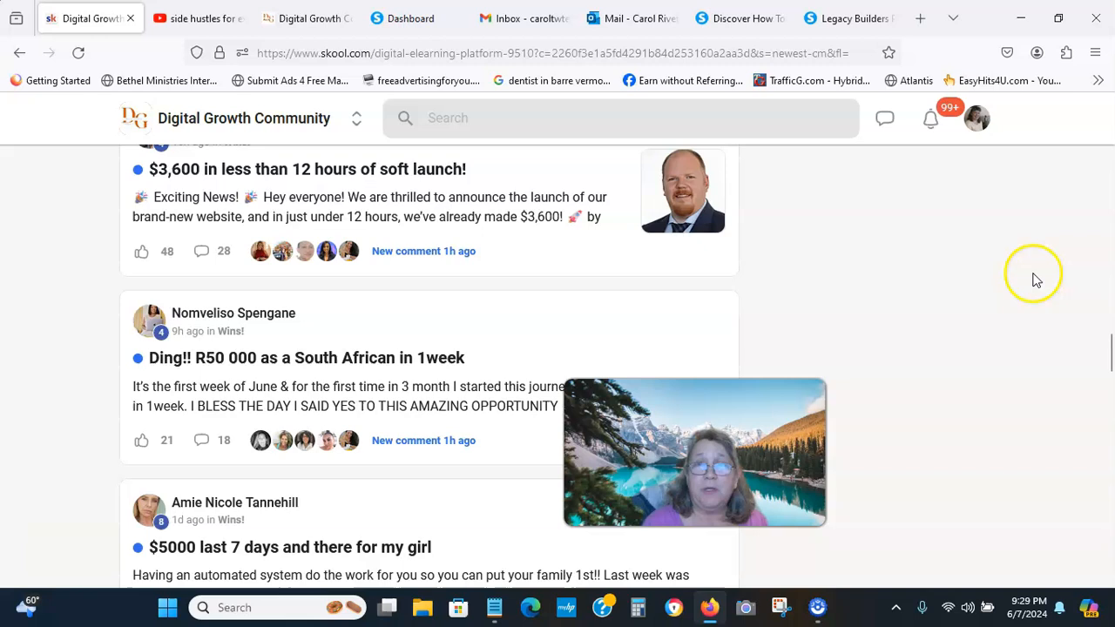
left_click(739, 17)
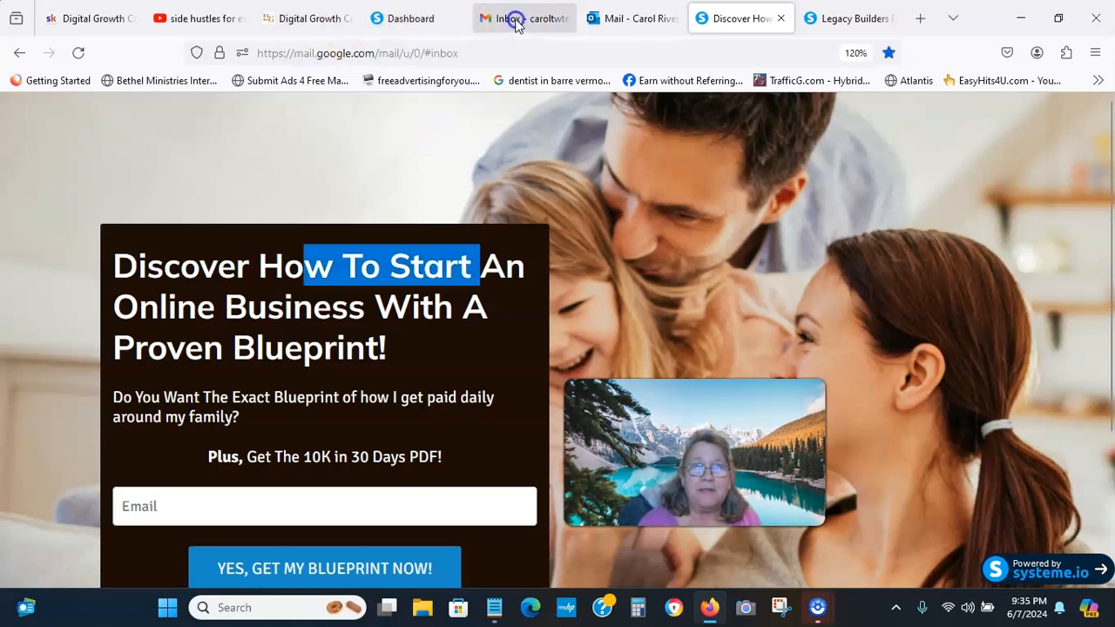
Switch to Gmail to show the systeme.io $900 new-sale notification email
left_click(514, 17)
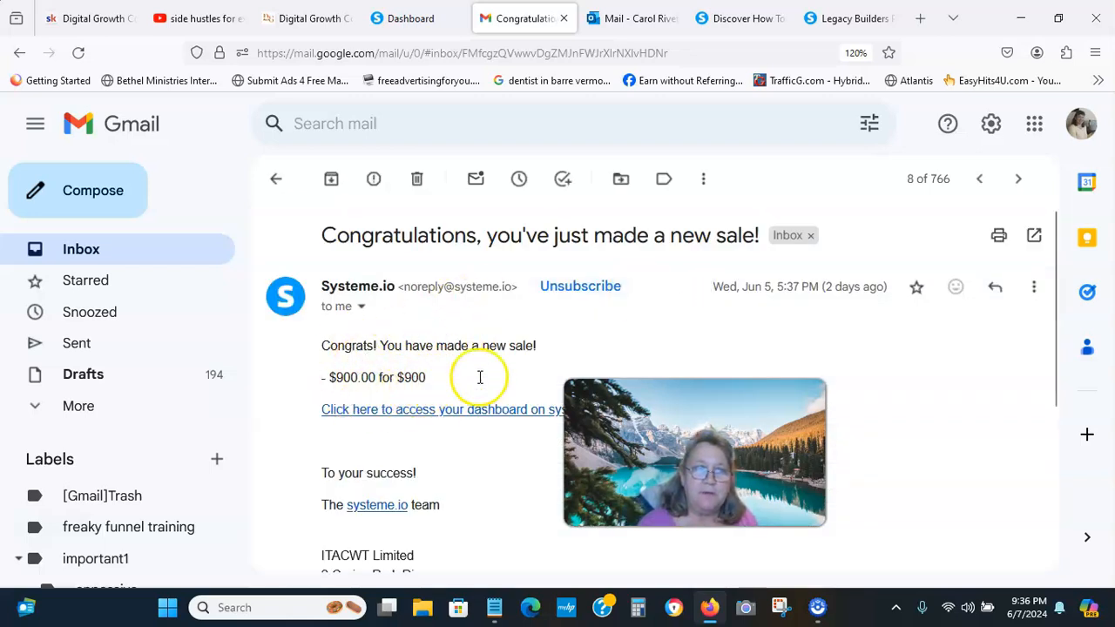
mouse_move(427, 396)
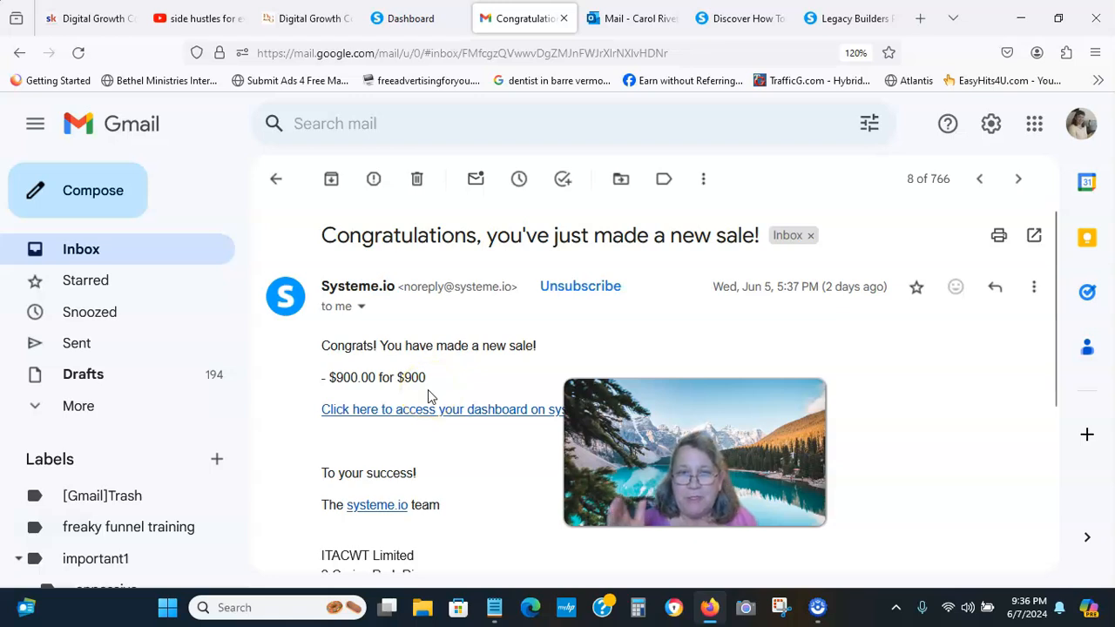